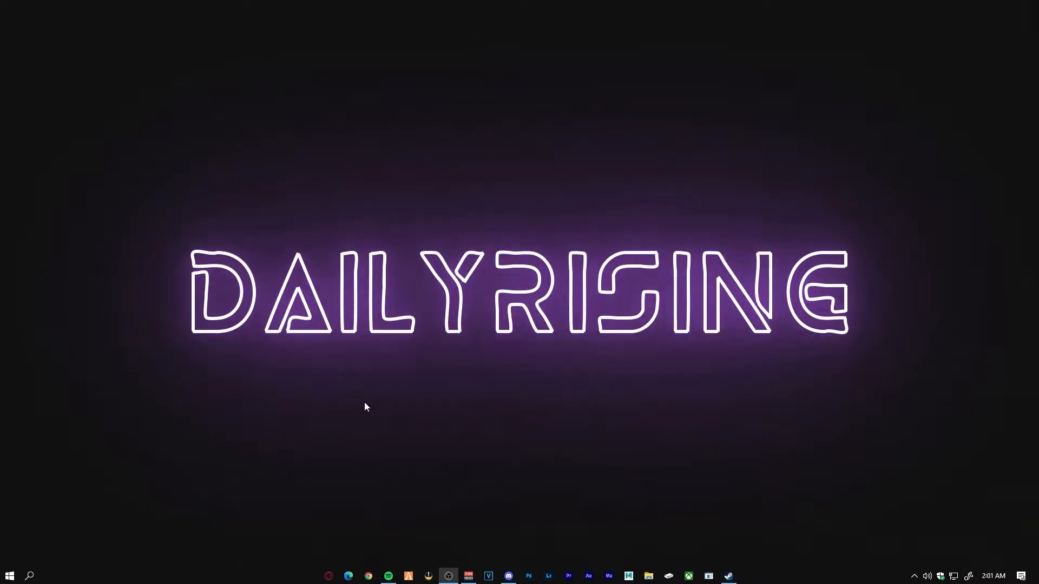
Bring up Steam and select Counter-Strike: Global Offensive in the Library.
left_click(448, 575)
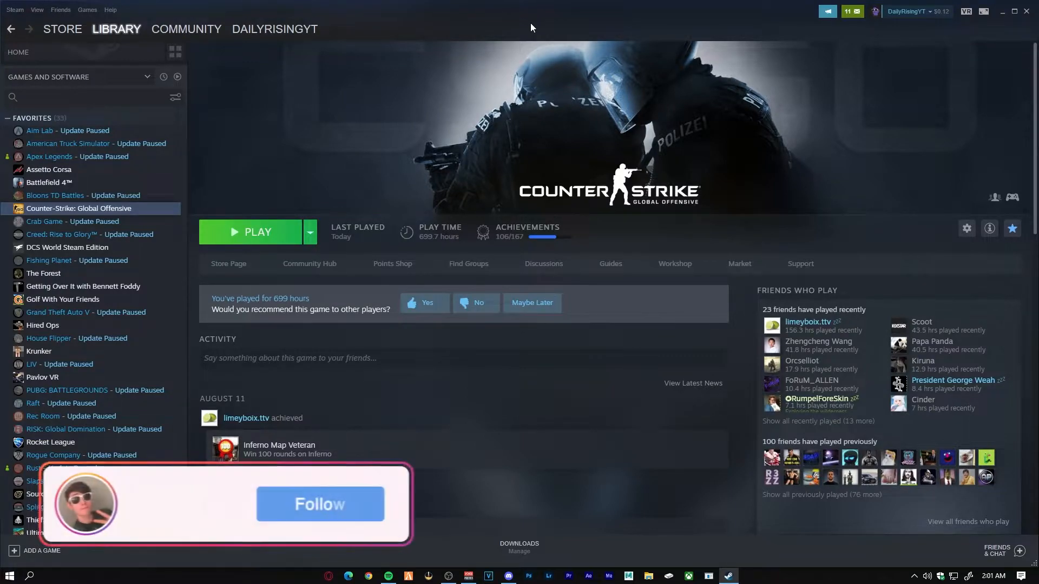
left_click(320, 503)
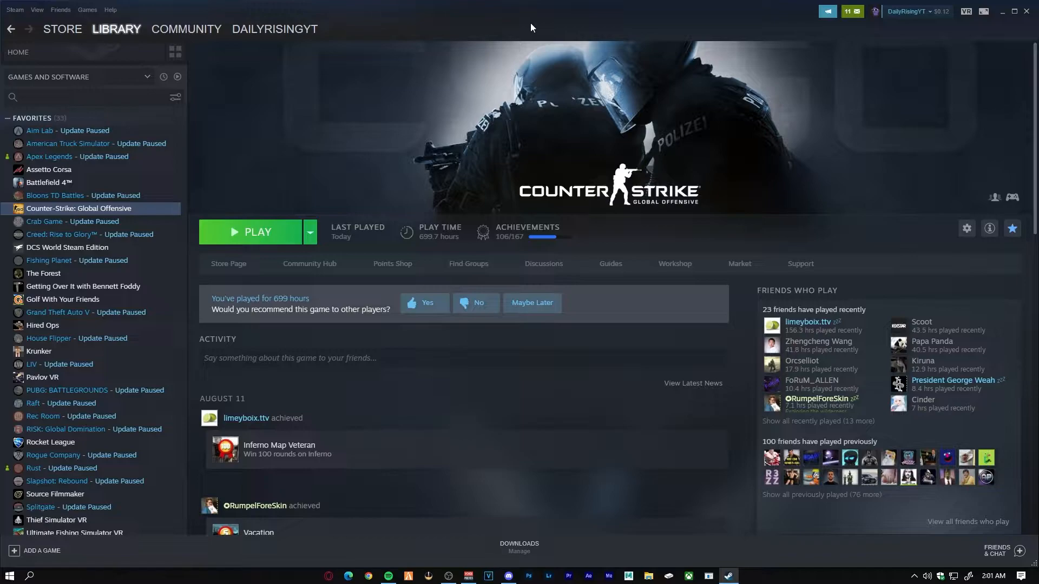
mouse_move(490, 114)
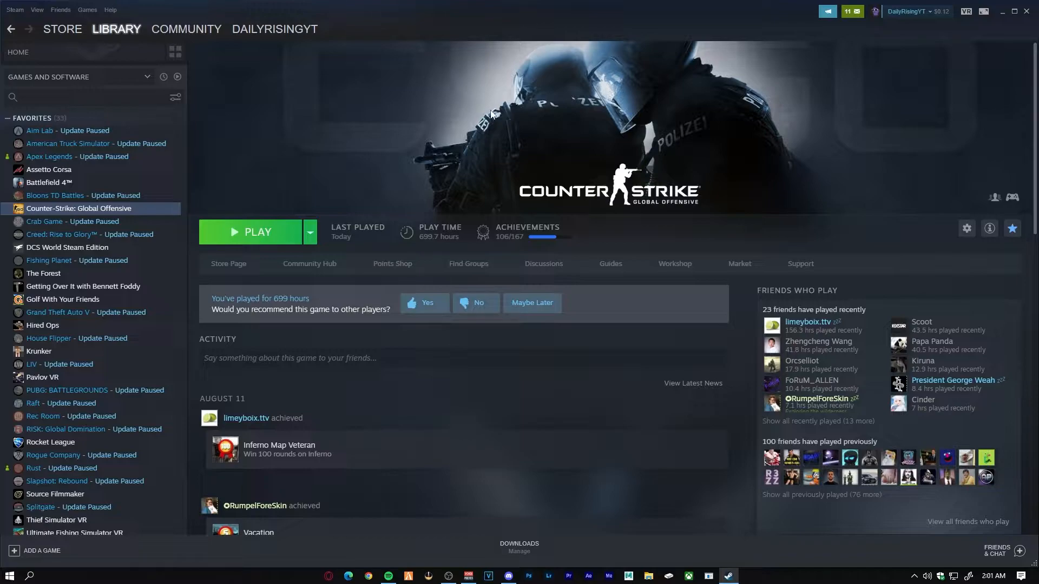
mouse_move(593, 113)
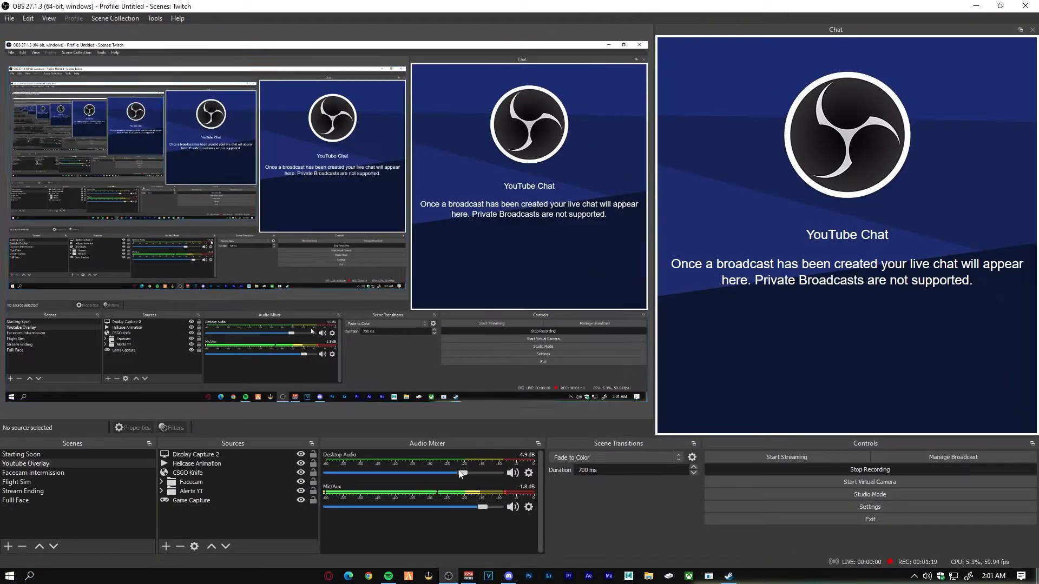
left_click(198, 454)
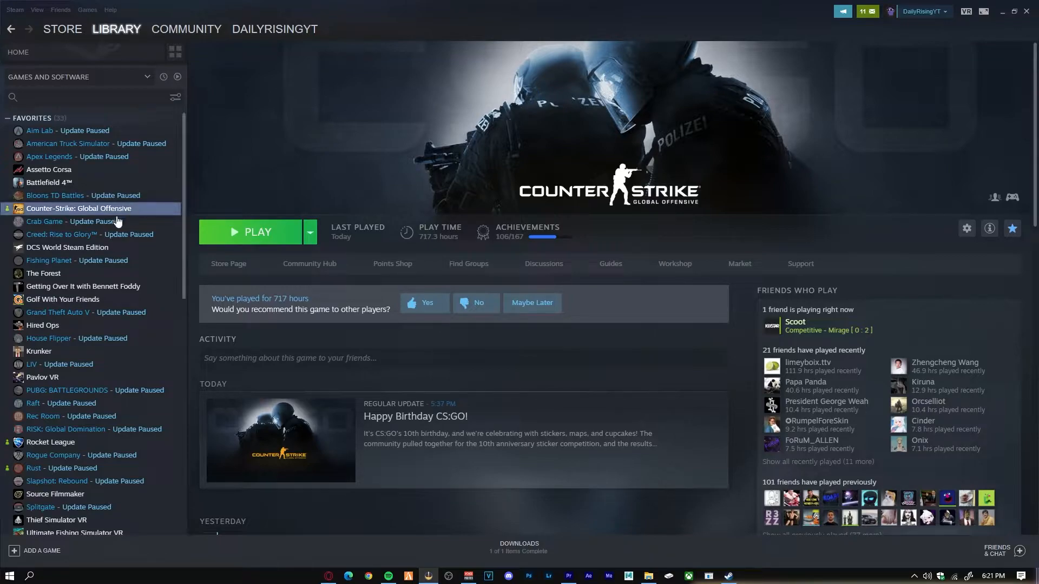
mouse_move(59, 213)
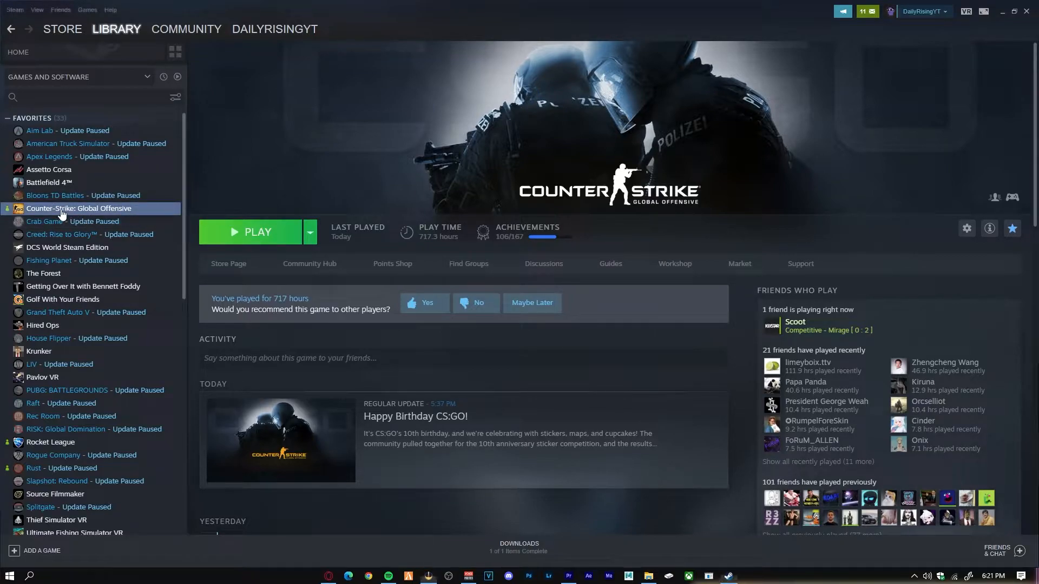
Open Counter-Strike: Global Offensive's Properties from its Library context menu.
right_click(80, 208)
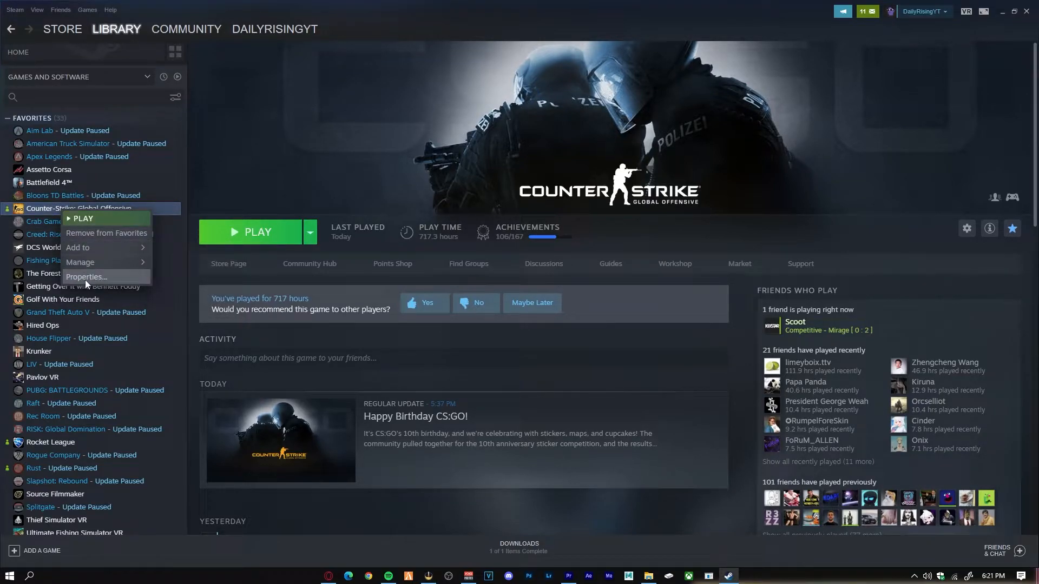
left_click(86, 277)
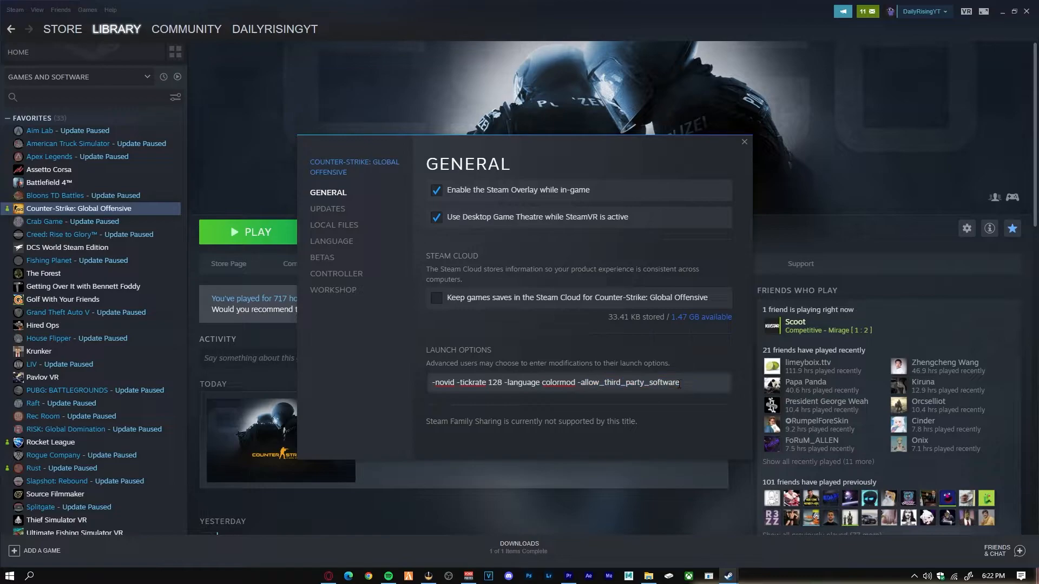
double_click(628, 383)
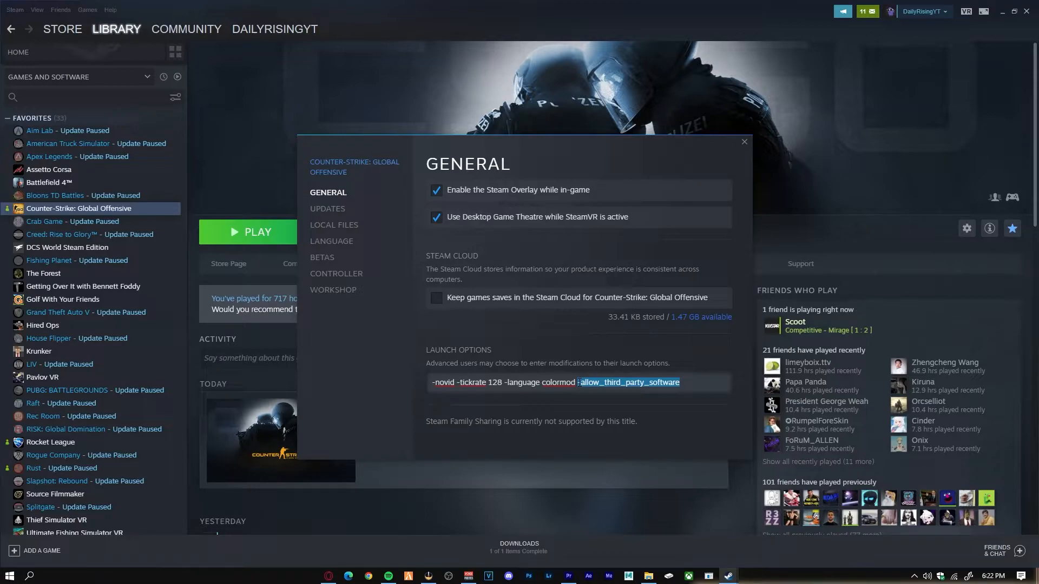
left_click(682, 382)
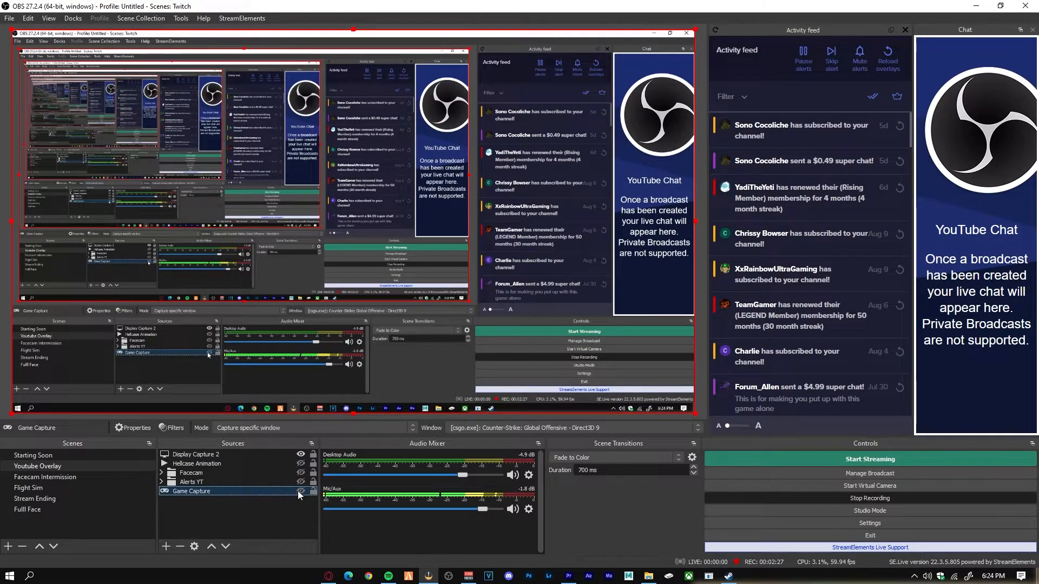
Point the Game Capture source at the csgo.exe window via its properties.
right_click(190, 491)
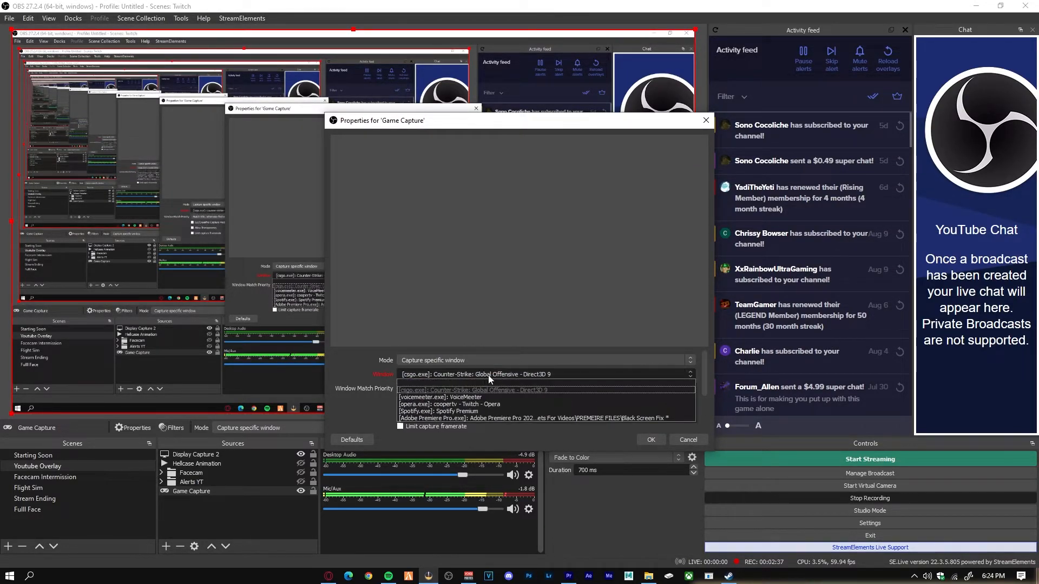
left_click(650, 440)
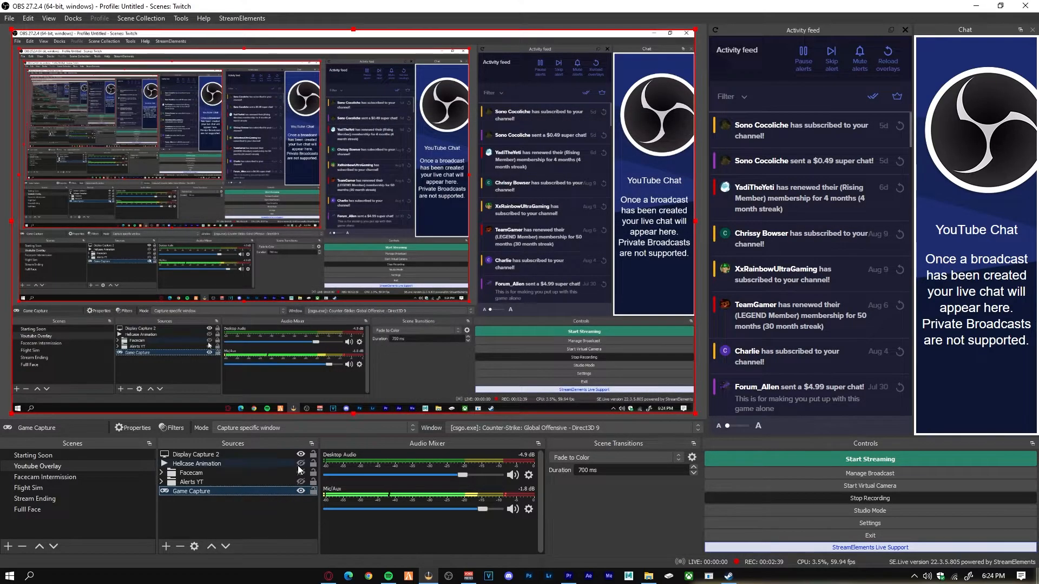
right_click(202, 454)
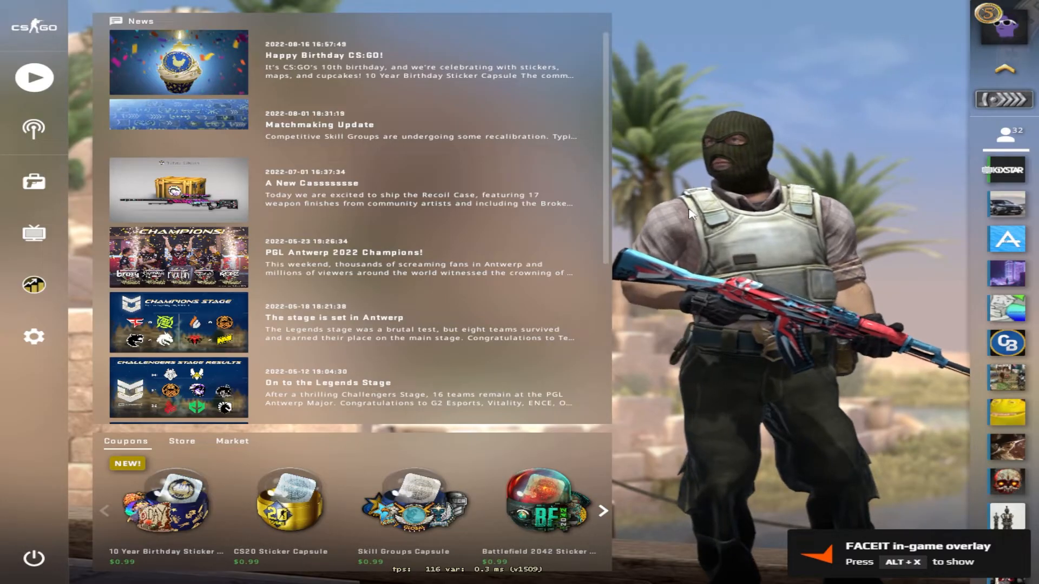
Open the CS:GO Play screen showing Official Matchmaking with Casual map groups.
left_click(34, 77)
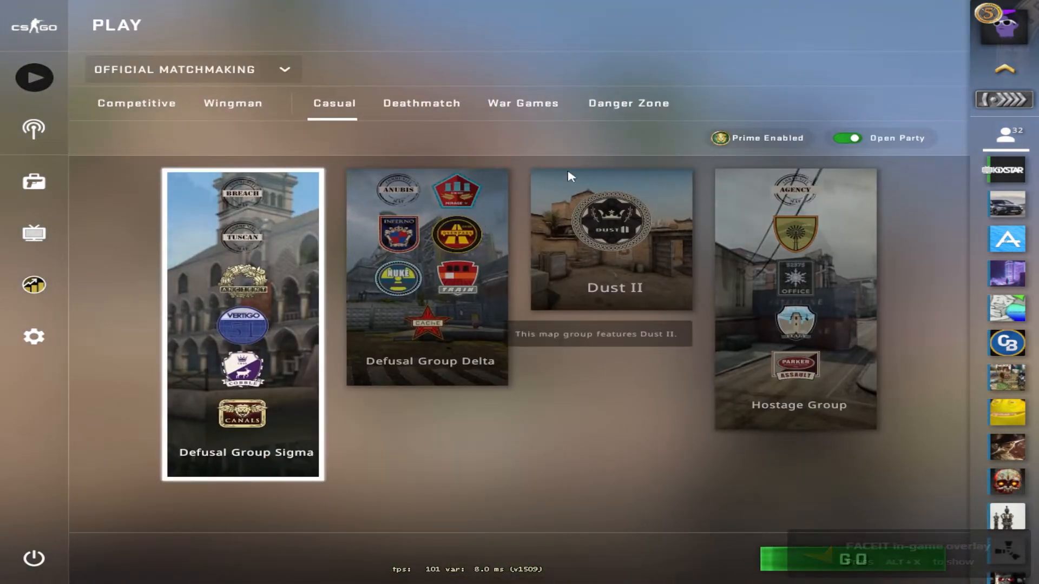
left_click(34, 77)
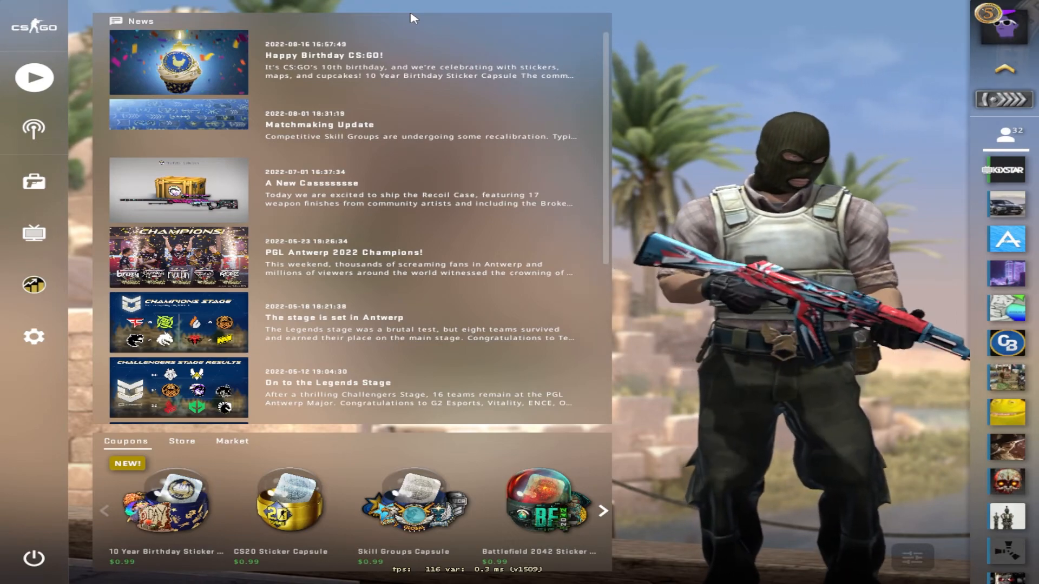
left_click(34, 77)
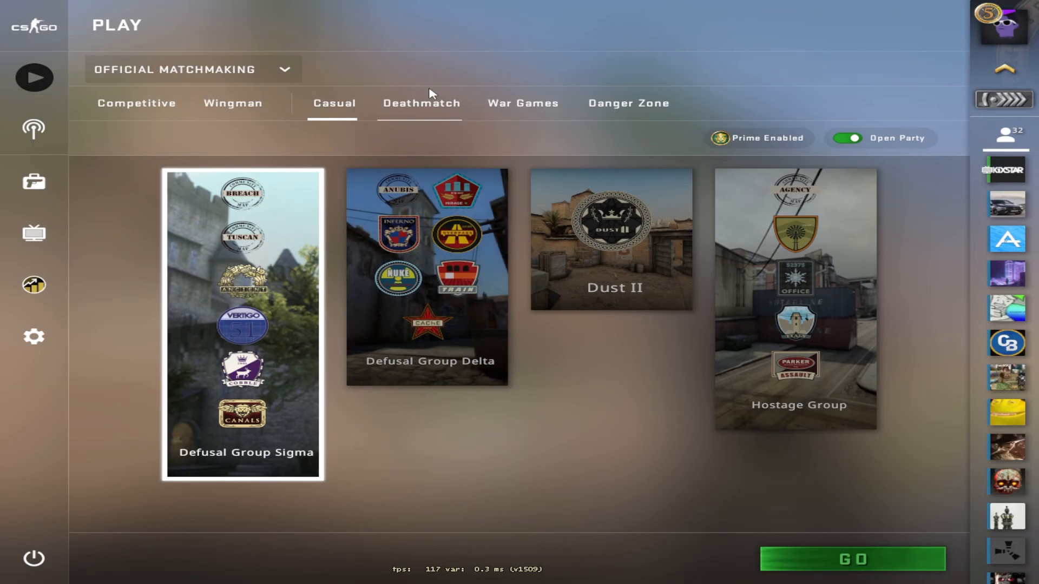